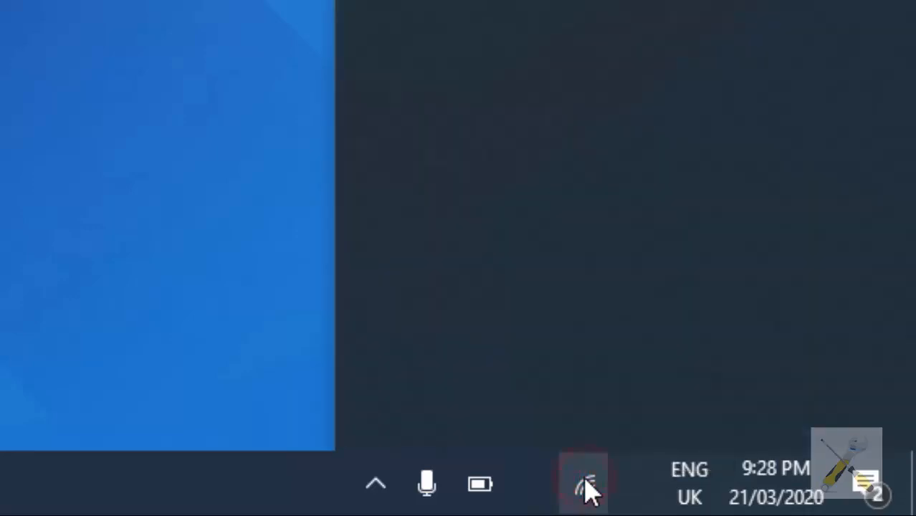
Open Network & Internet settings from the taskbar network icon's status link.
click(585, 485)
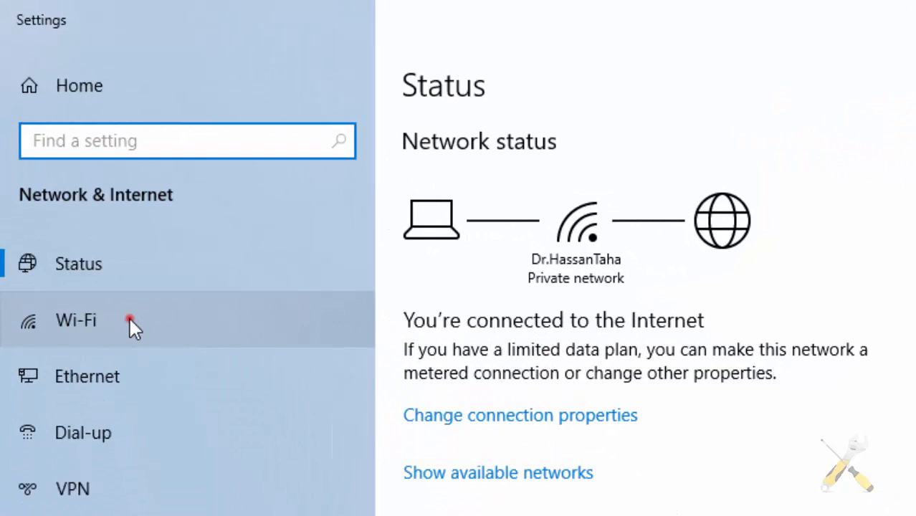
Forget the connected network Dr.HassanTaha from the Wi-Fi Manage known networks list.
click(76, 321)
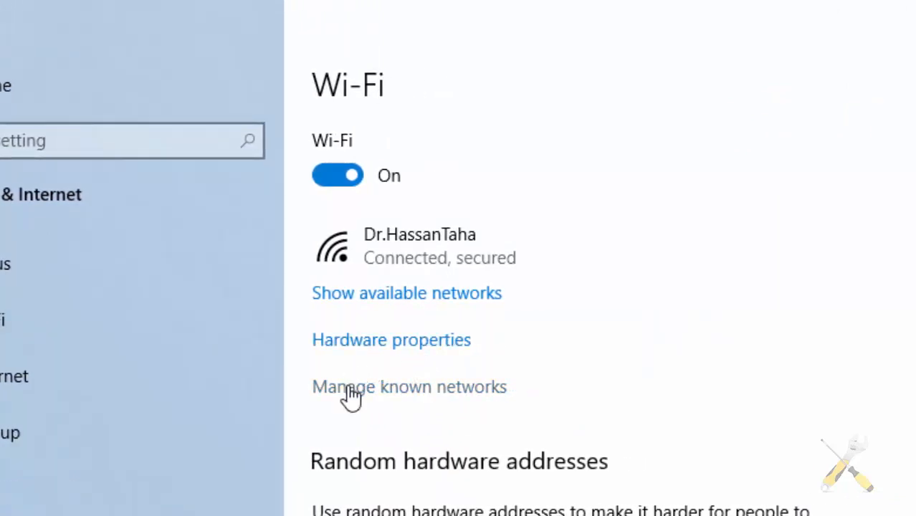
click(408, 388)
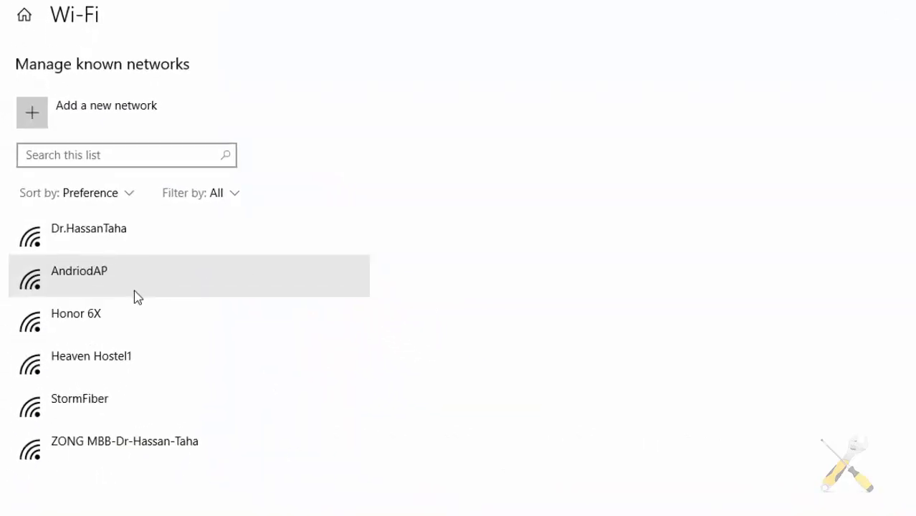
scroll(down, 3)
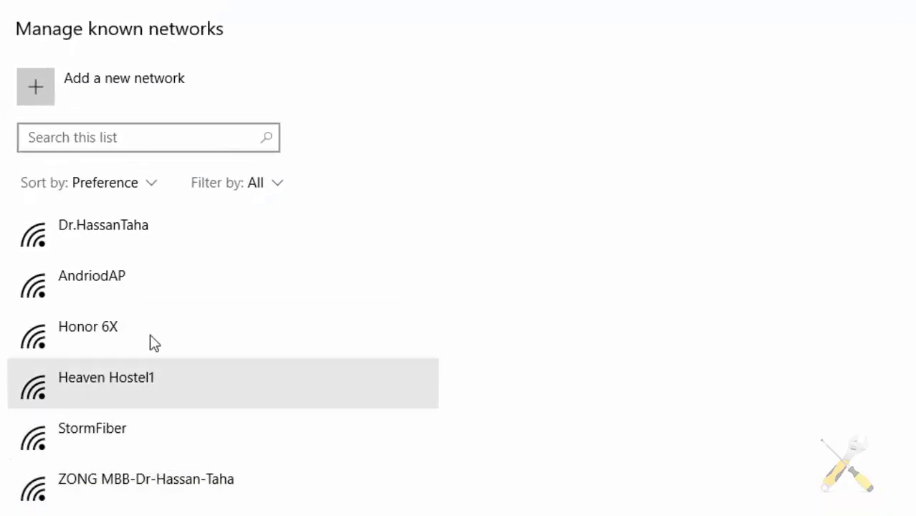
click(103, 223)
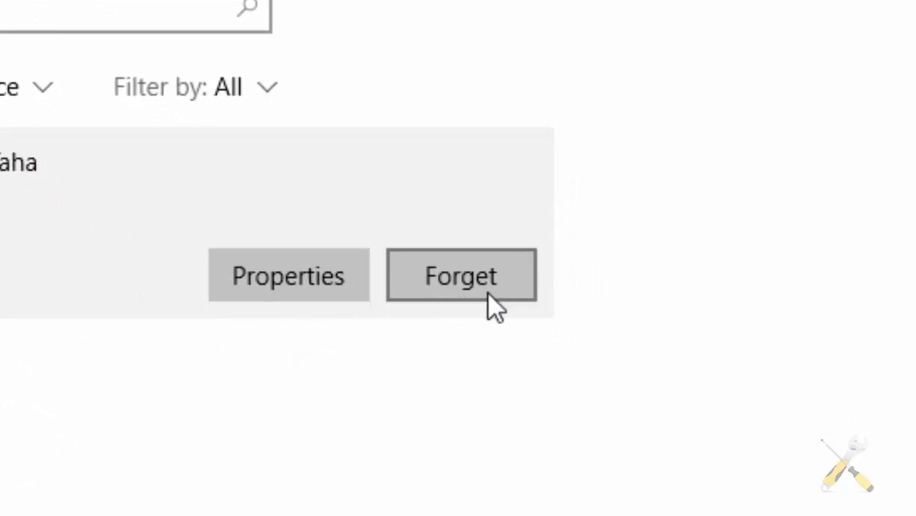
click(462, 275)
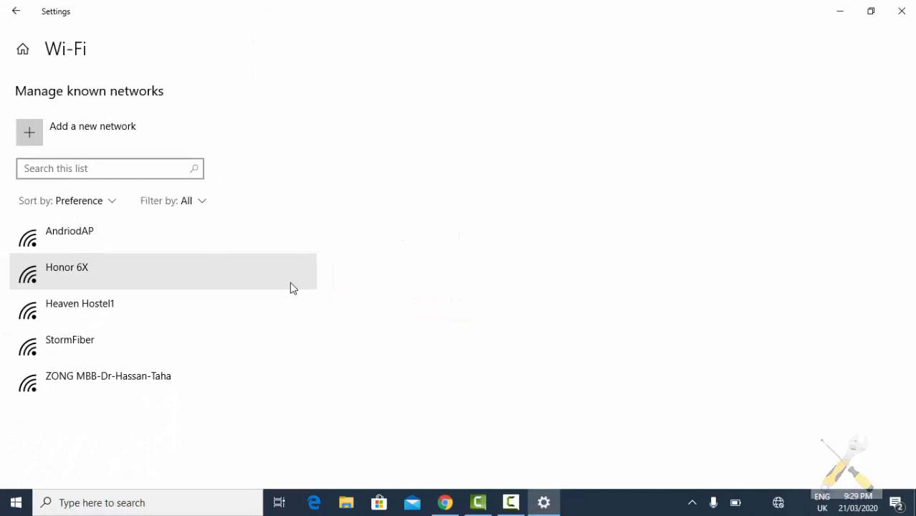
Reconnect to Dr.HassanTaha from the network flyout with its security key, allowing discoverability.
click(715, 496)
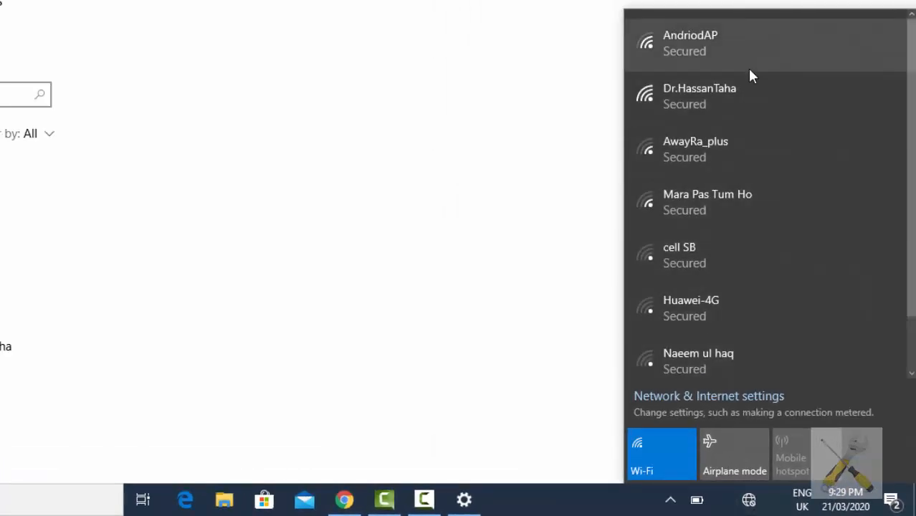
click(699, 95)
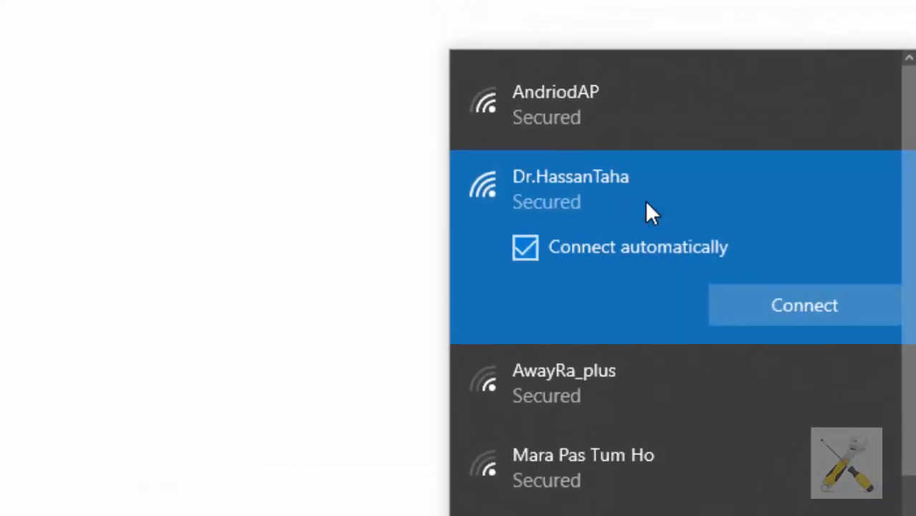
click(803, 304)
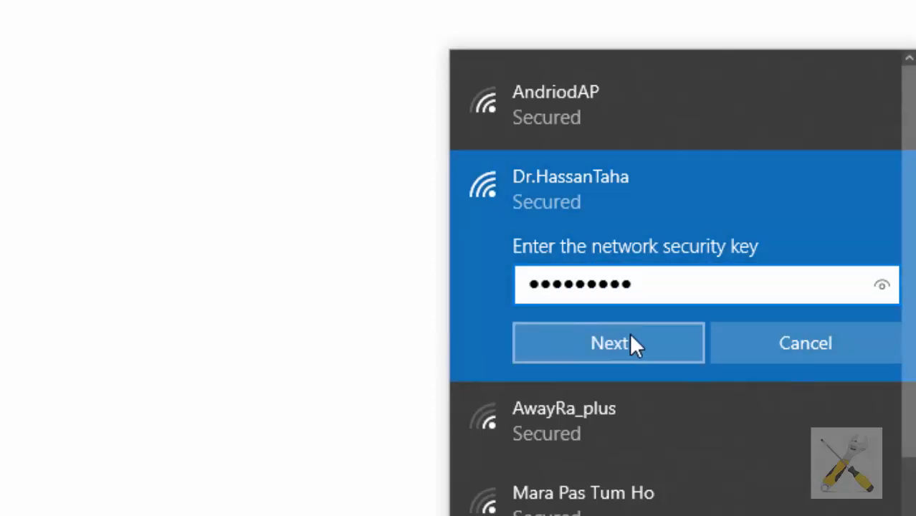
click(608, 343)
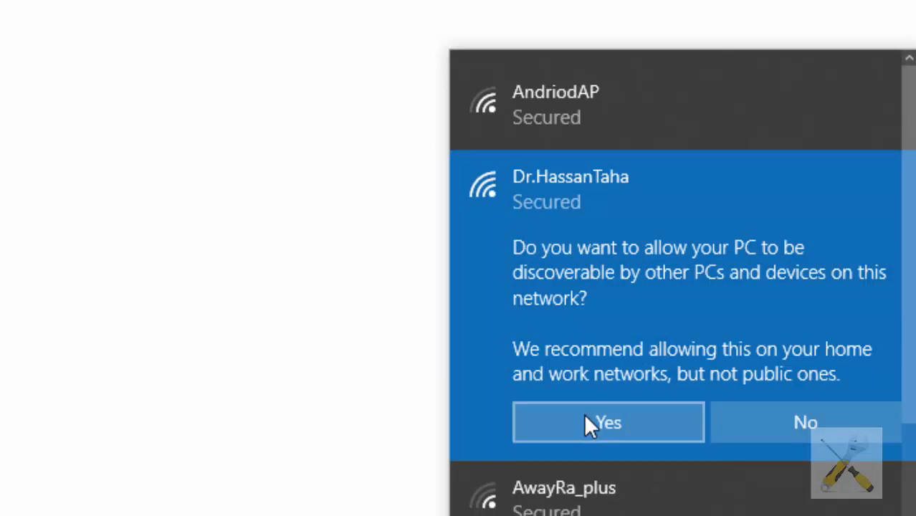
click(608, 421)
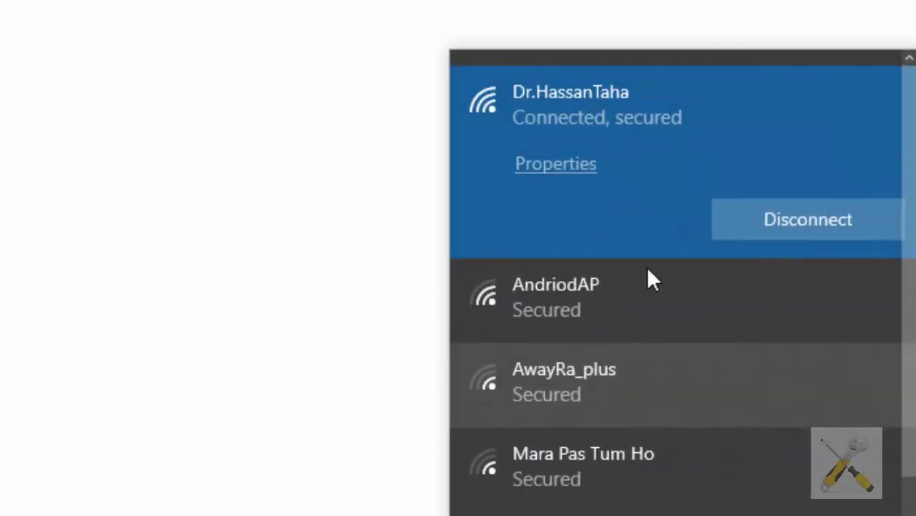
scroll(down, 3)
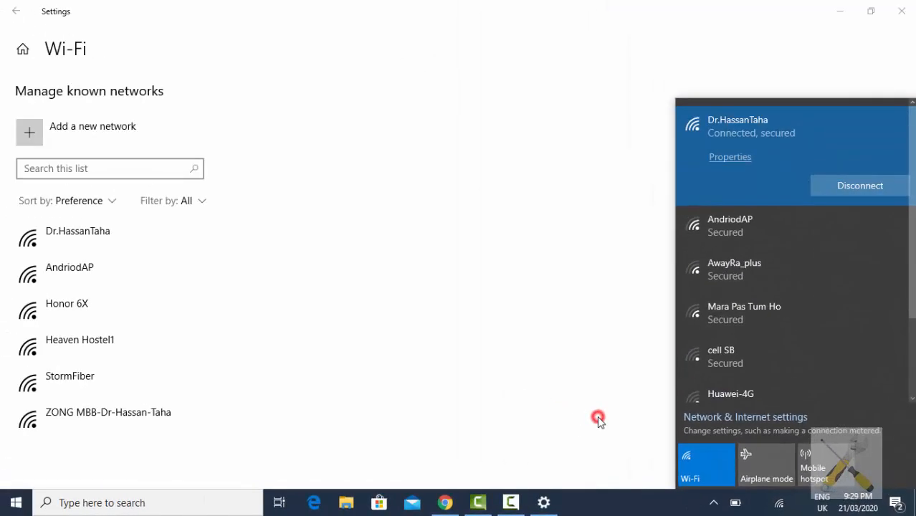
Dismiss the network flyout and launch Settings from the Start button's quick-access menu.
click(599, 418)
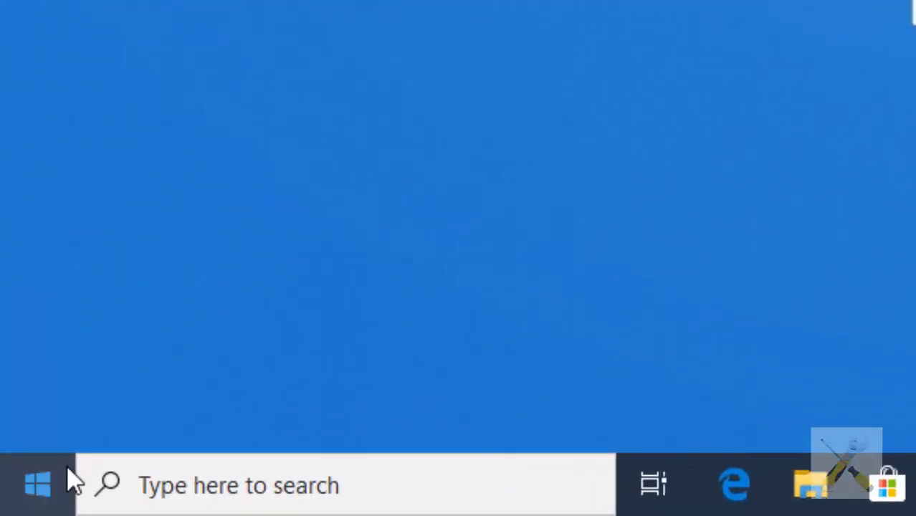
right_click(37, 485)
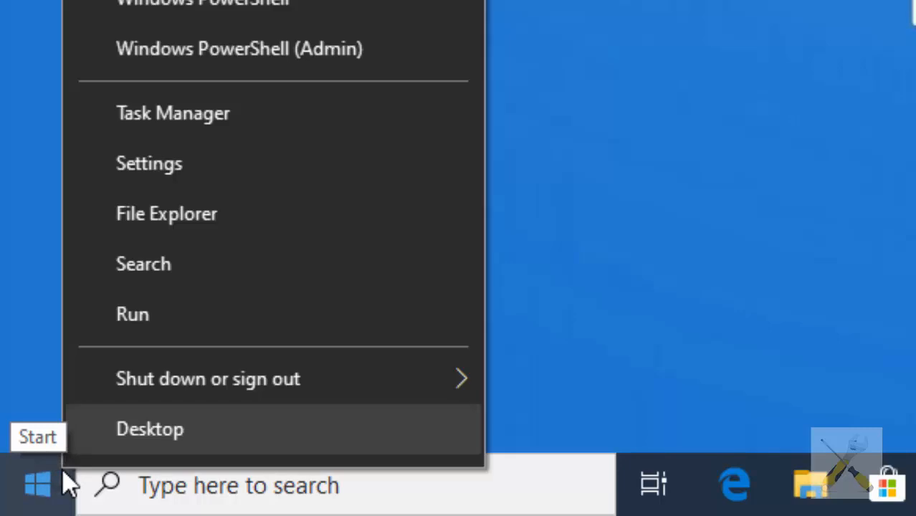
mouse_move(208, 164)
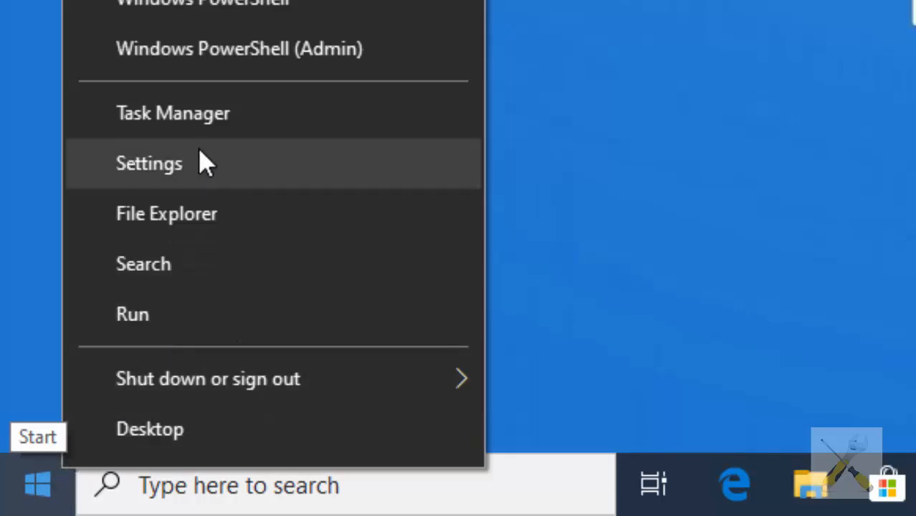
click(149, 163)
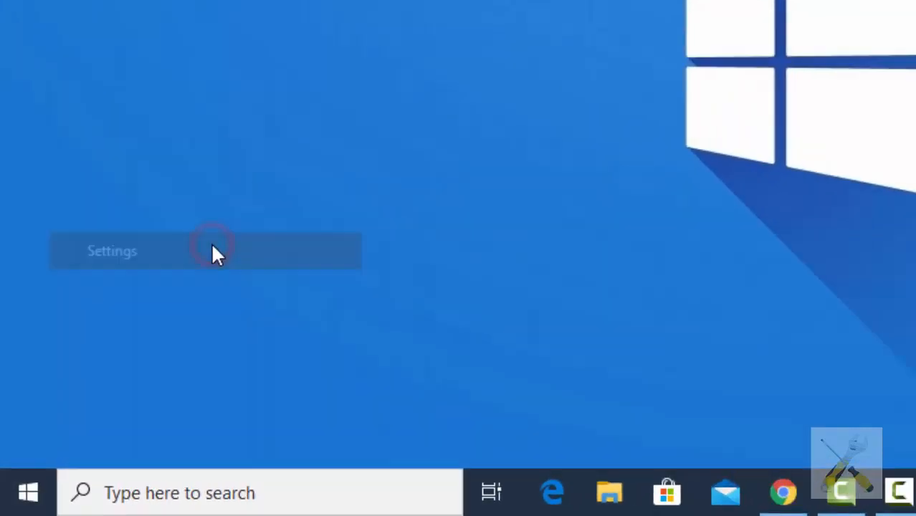
click(112, 251)
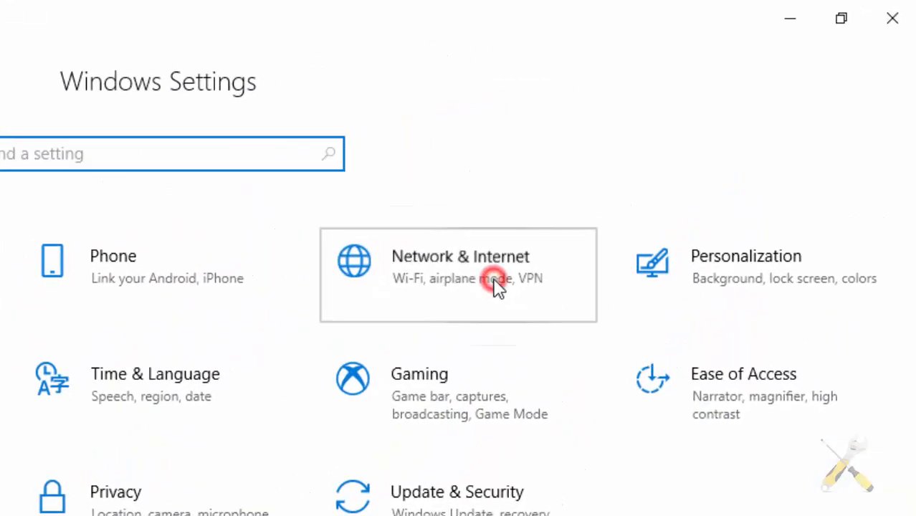
click(459, 276)
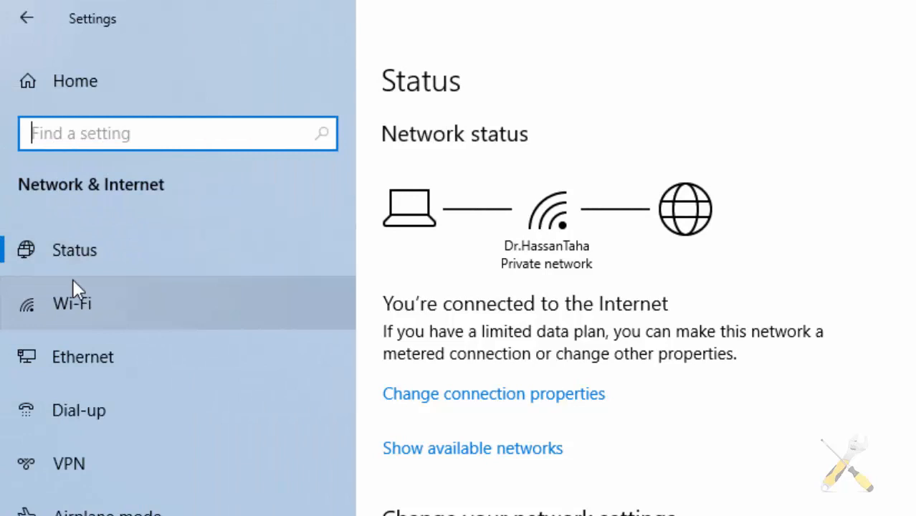
click(210, 304)
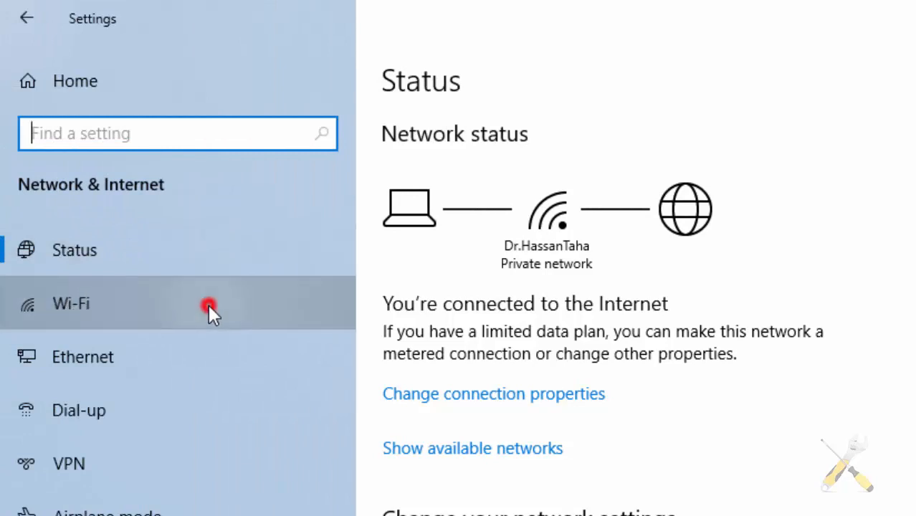
click(70, 304)
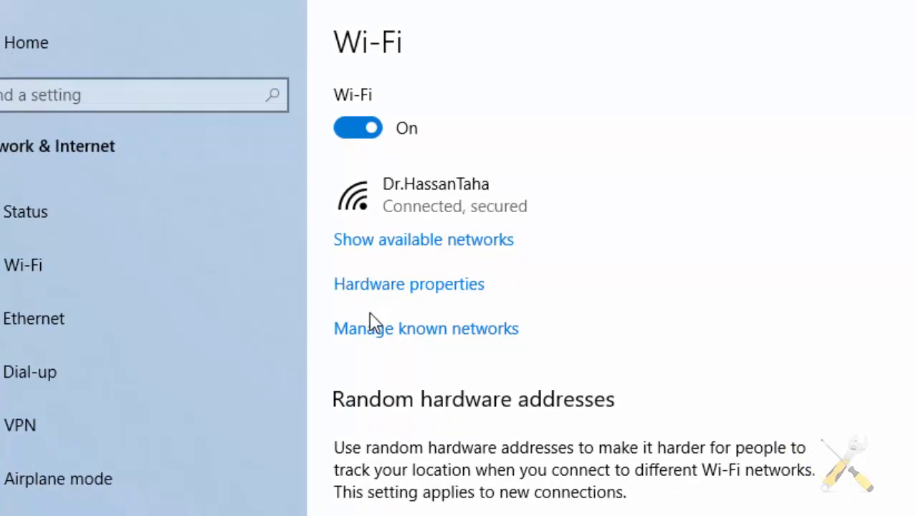
click(426, 329)
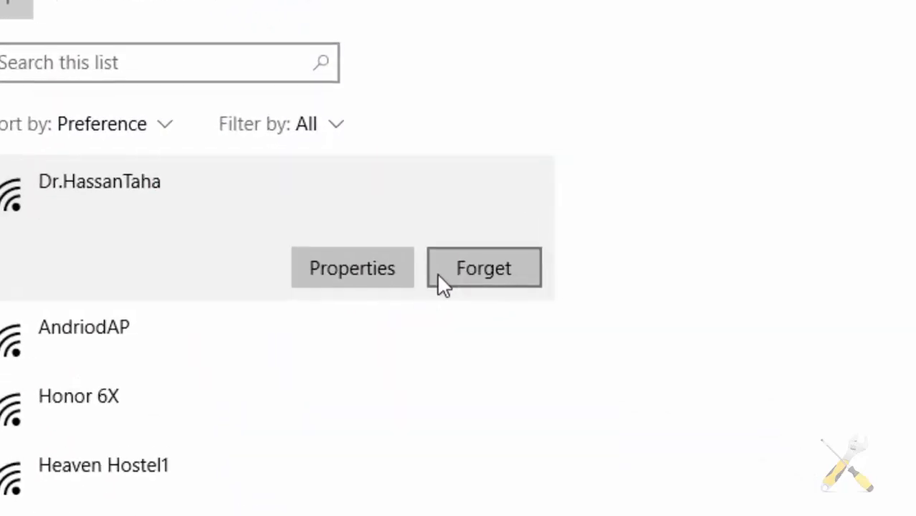
click(484, 269)
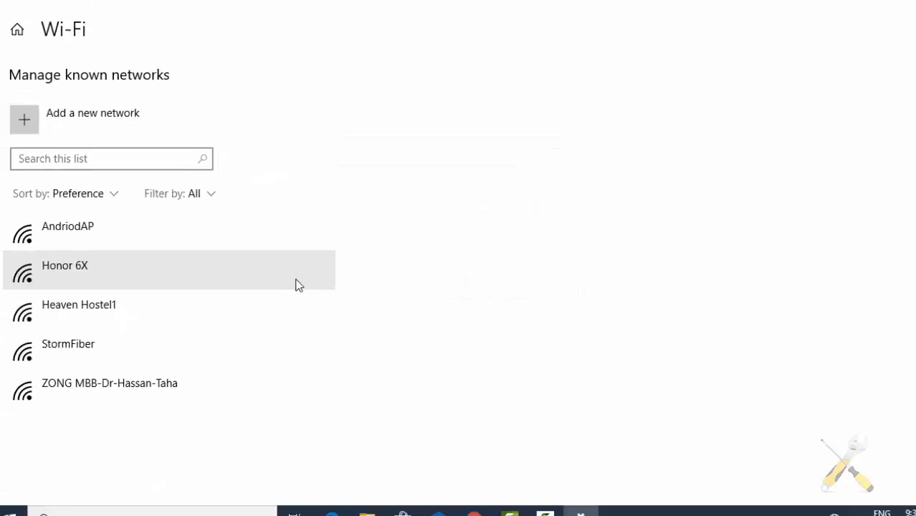